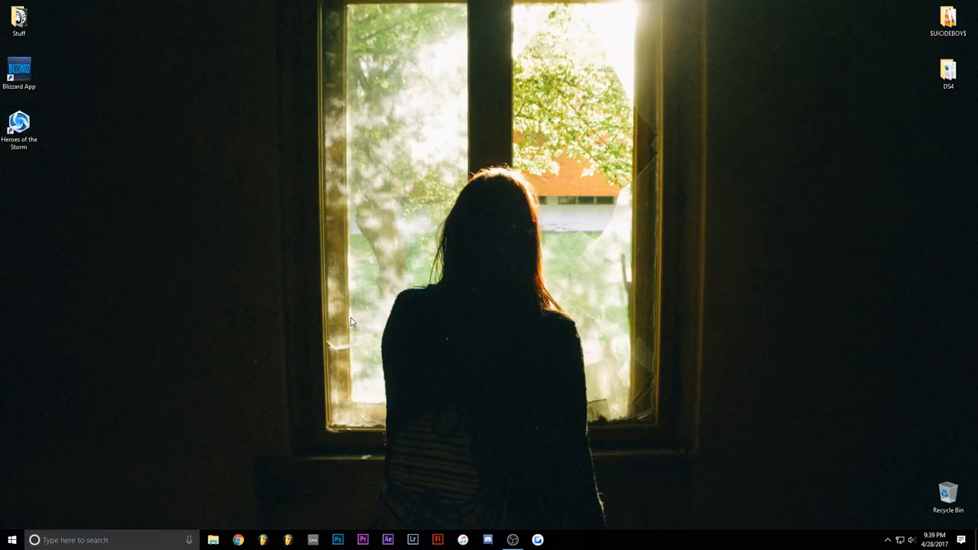
mouse_move(350, 320)
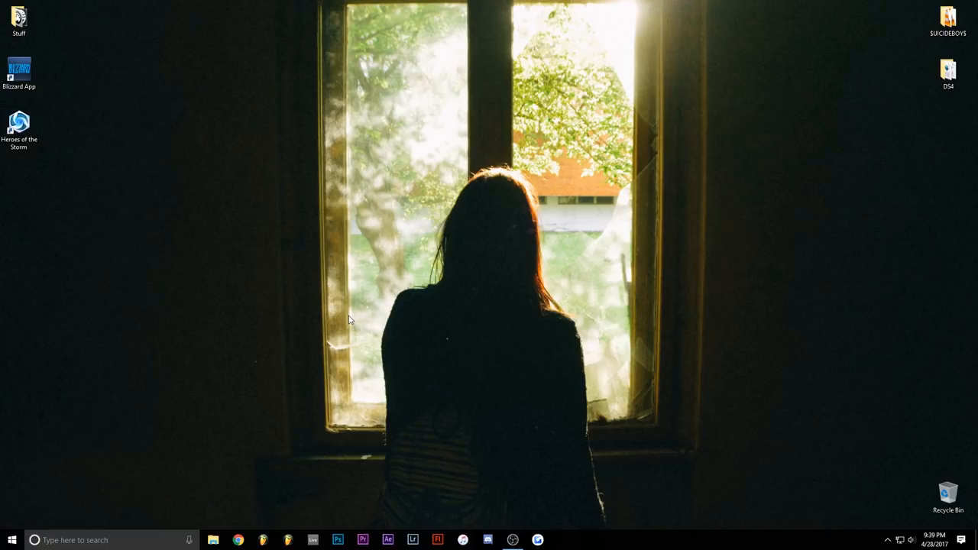
mouse_move(374, 321)
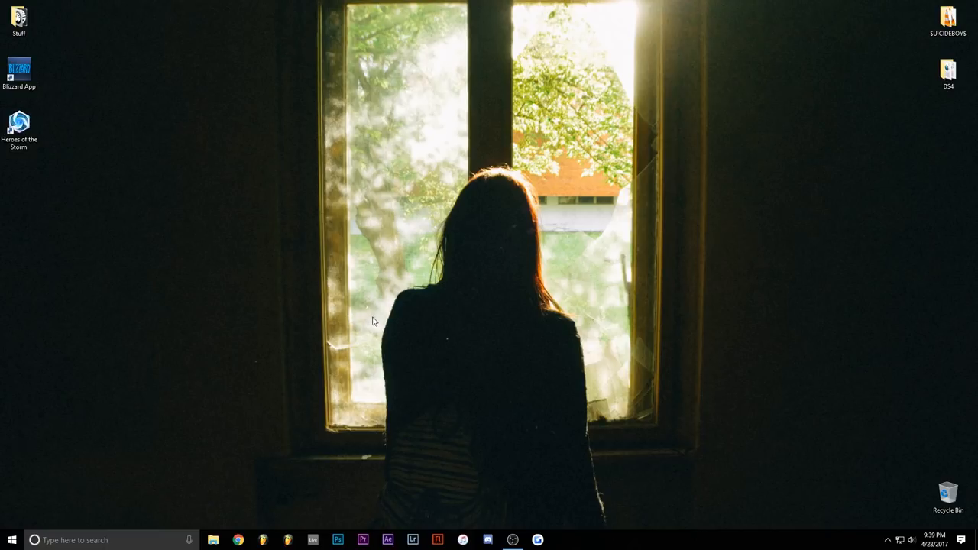
mouse_move(434, 289)
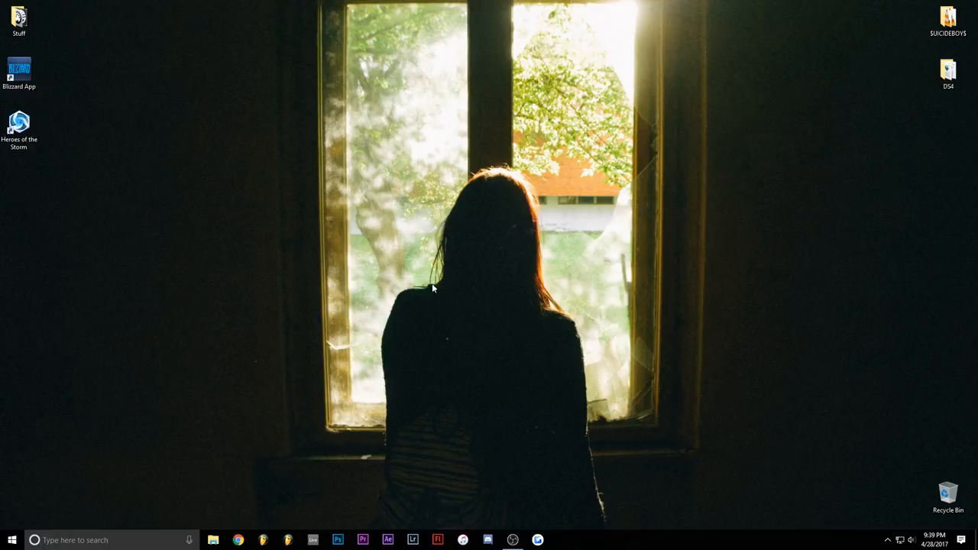
mouse_move(406, 298)
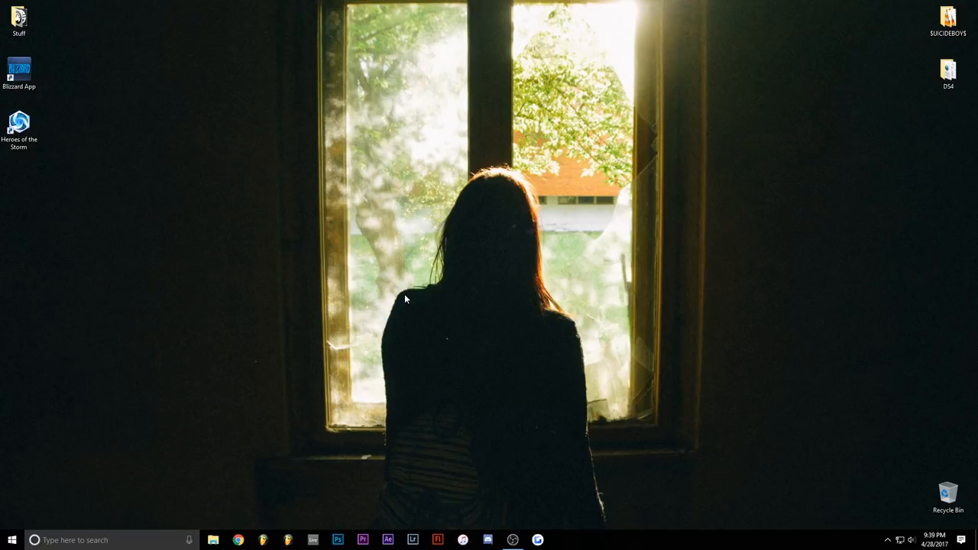
mouse_move(404, 300)
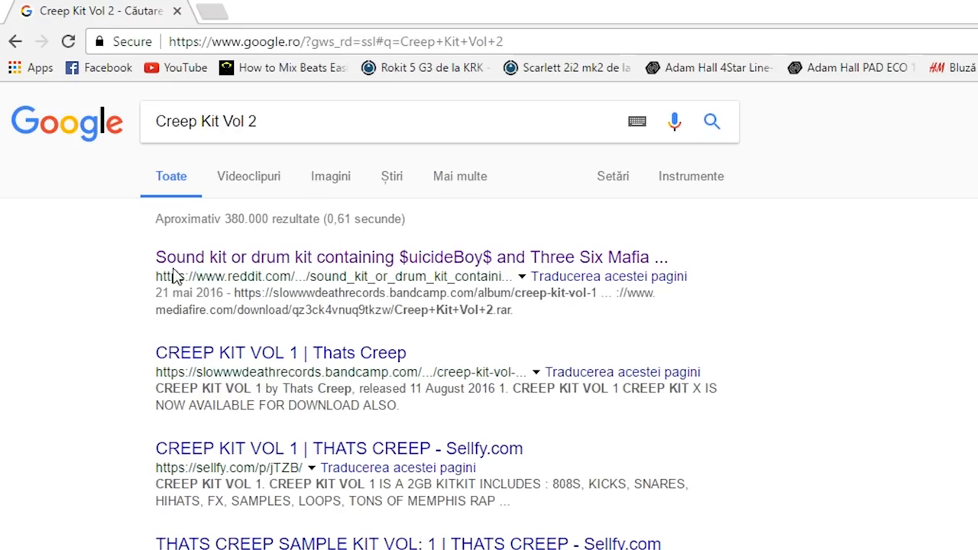
mouse_move(364, 275)
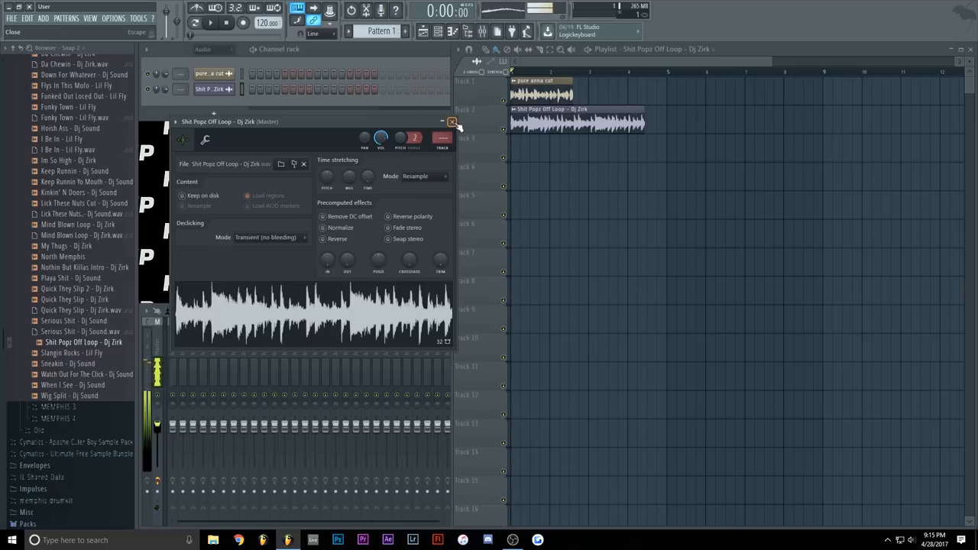
Close and reopen the Shit Pops Off Loop channel settings to reach its time-stretching options
left_click(451, 122)
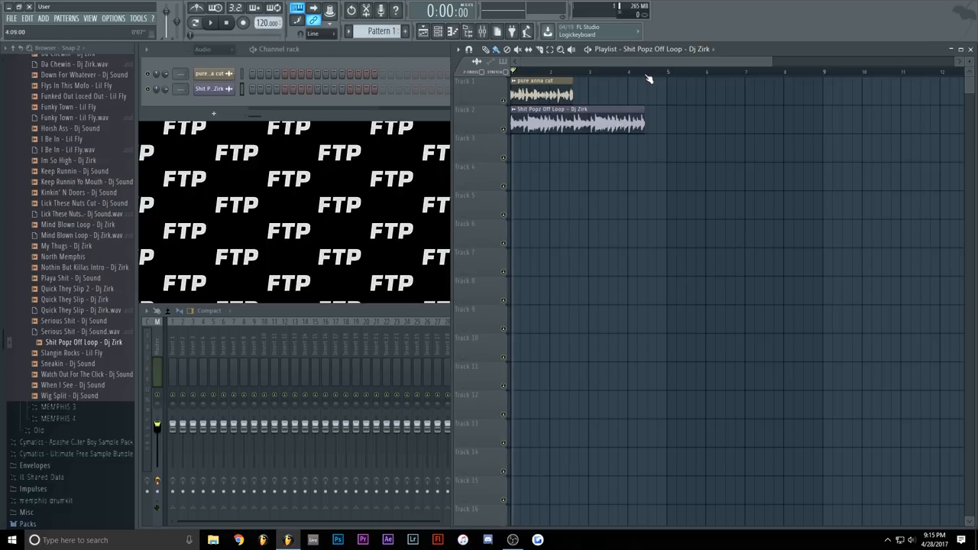
left_click(596, 131)
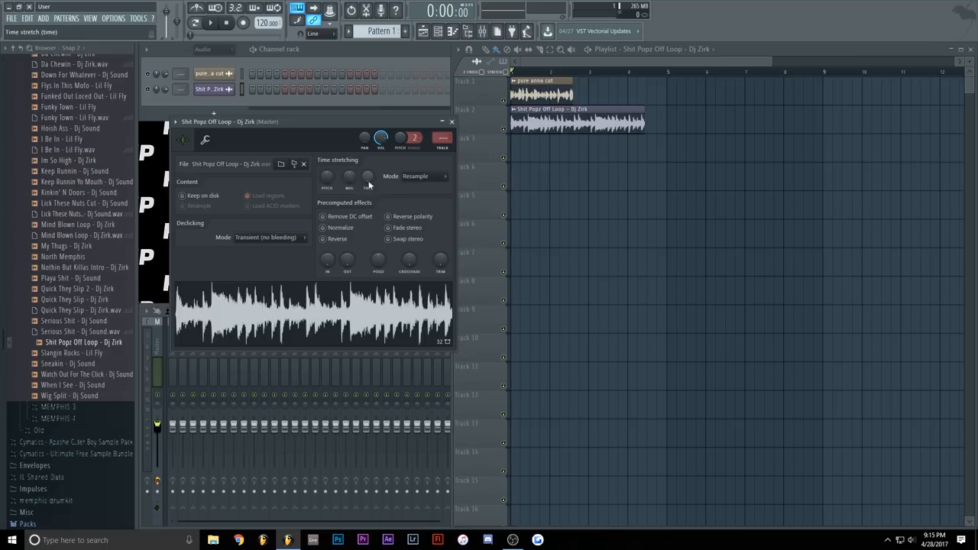
Set pure anna cut's time stretching so its clip matches the loop's length at 120 BPM
left_click(417, 175)
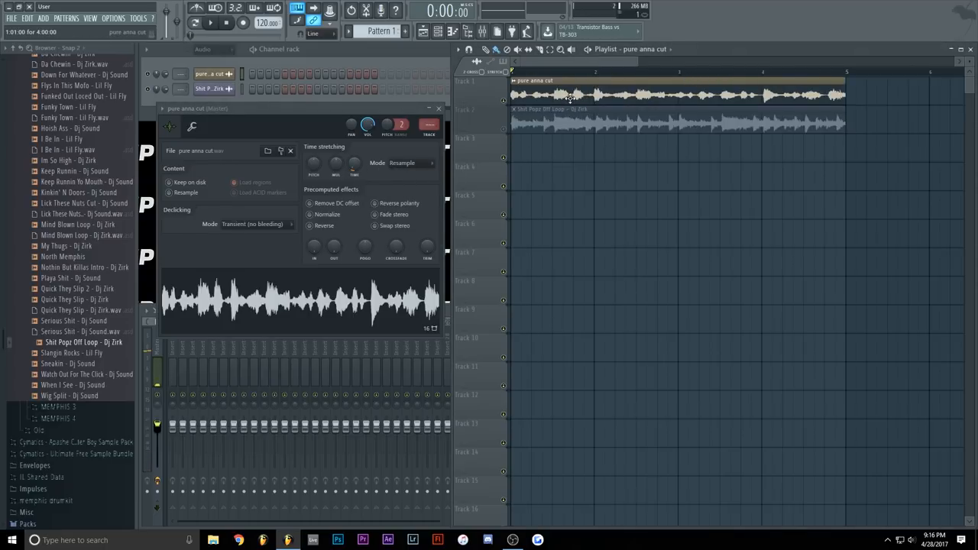
Route the Shit Pops Off Loop channel to mixer Insert 5
left_click(354, 162)
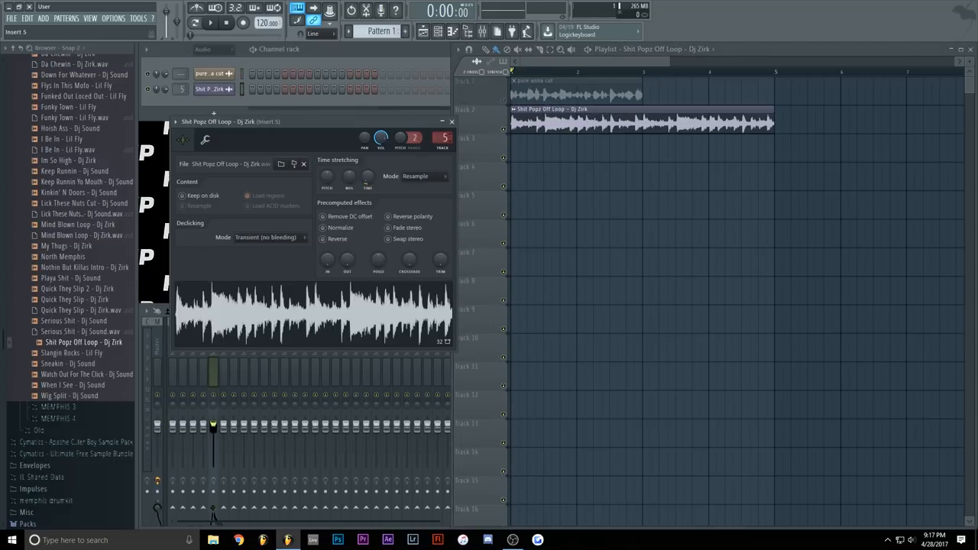
Load Fruity Parametric EQ 2 onto the loop's mixer insert
left_click(211, 74)
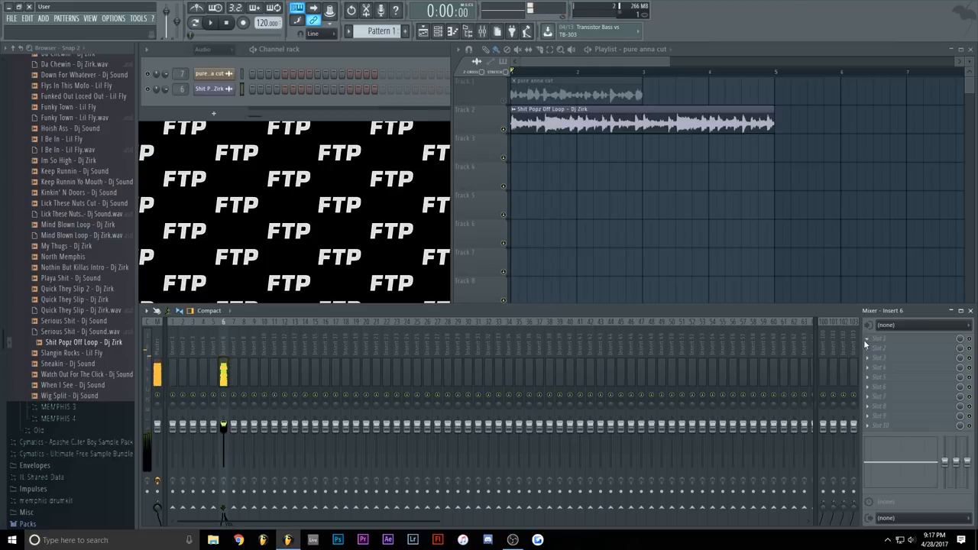
left_click(881, 338)
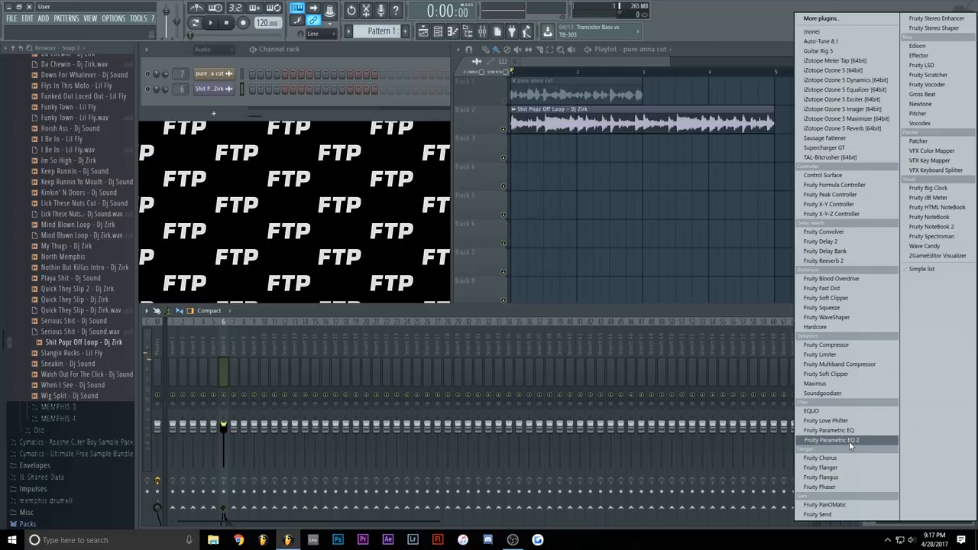
left_click(832, 440)
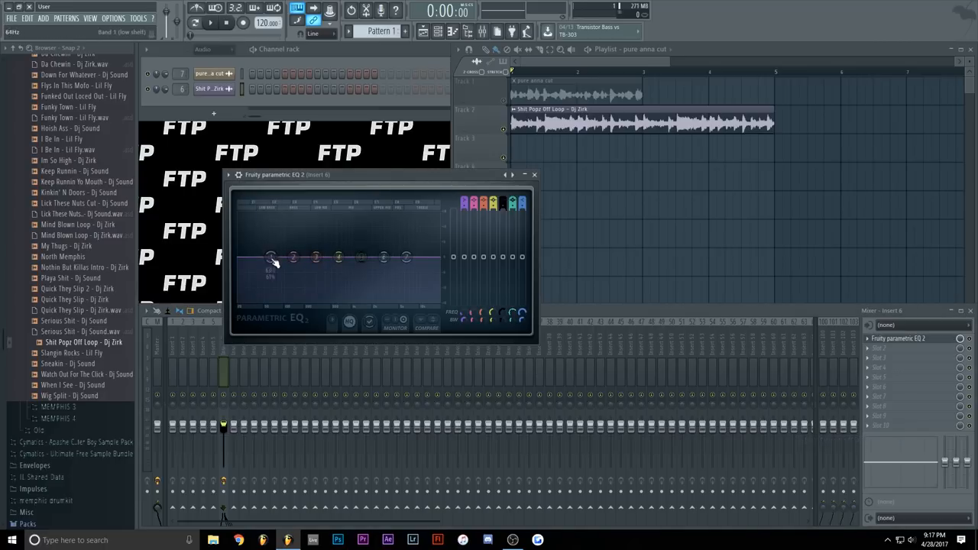
Shape the loop's EQ curve with a low cut and a raised band, then close the equalizer
left_click_drag(272, 257, 272, 298)
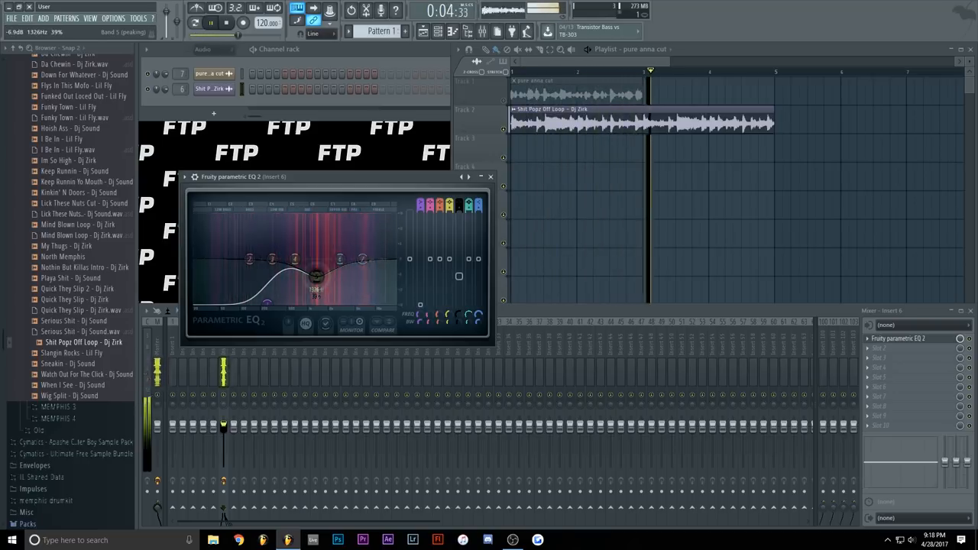
left_click_drag(315, 275, 315, 272)
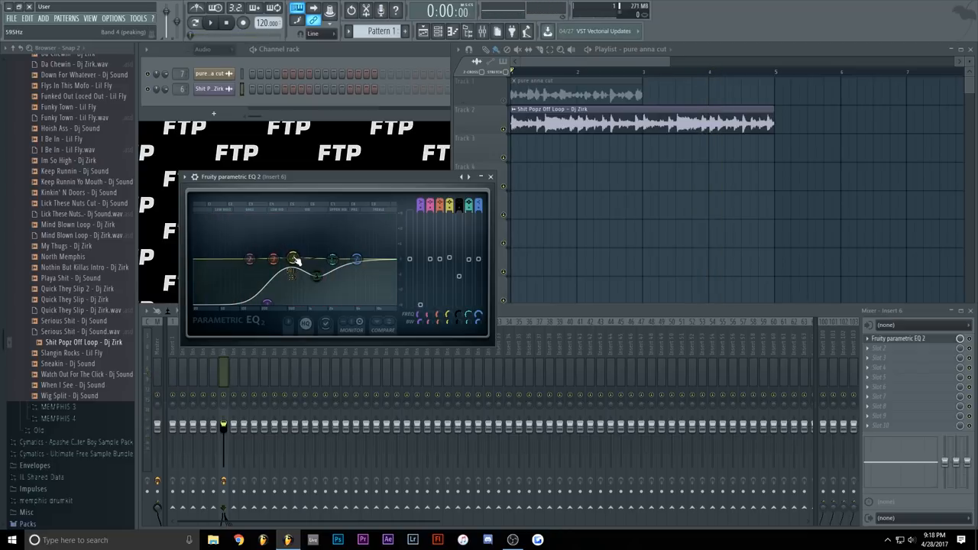
left_click(489, 178)
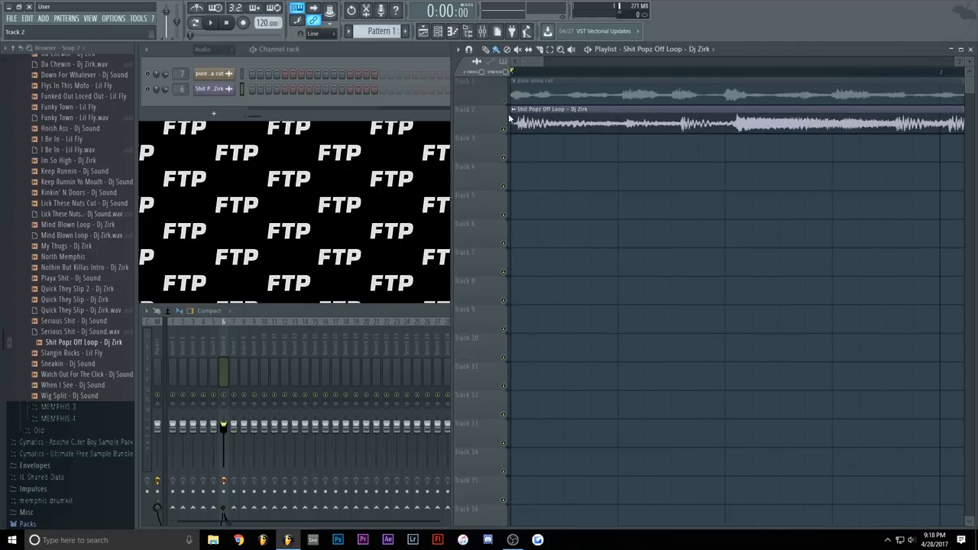
Add Fruity Parametric EQ 2 to the pure anna cut mixer insert
left_click(519, 123)
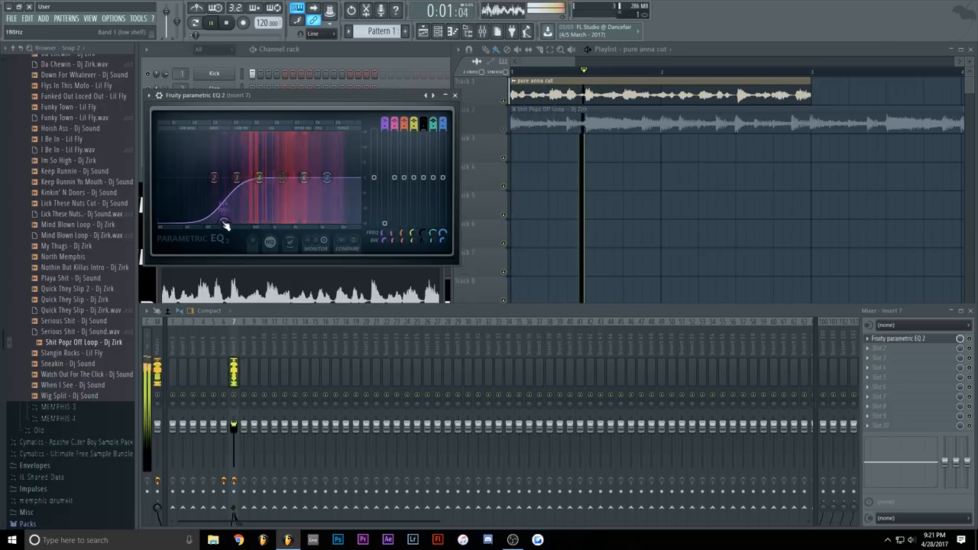
Cut pure anna cut's lows, boost a mid band and lower a higher band on its EQ curve
left_click_drag(226, 226, 285, 196)
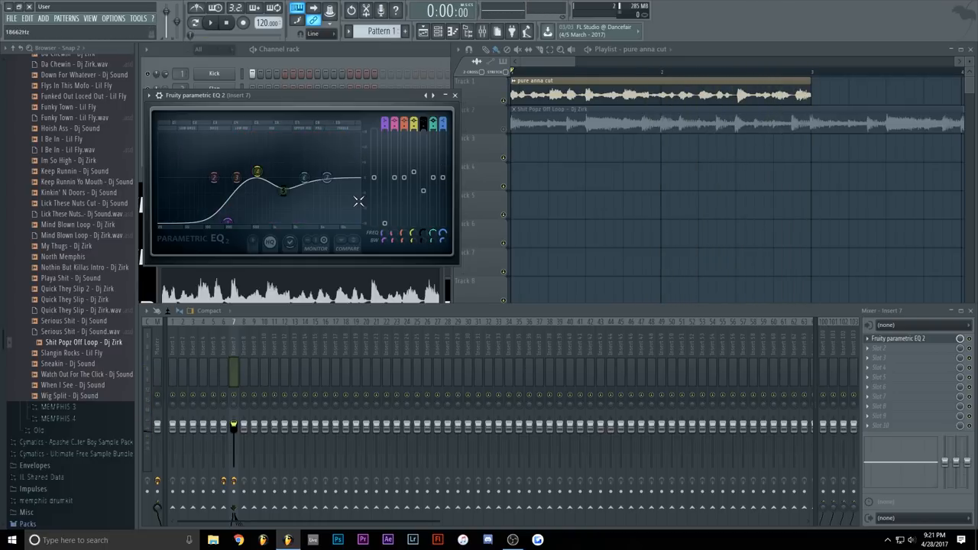
left_click_drag(327, 177, 327, 183)
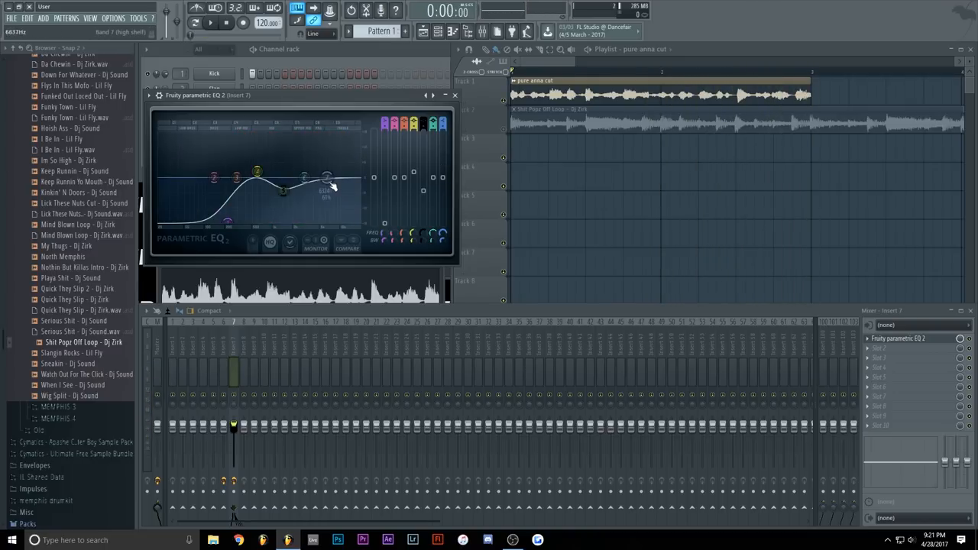
left_click_drag(350, 177, 327, 162)
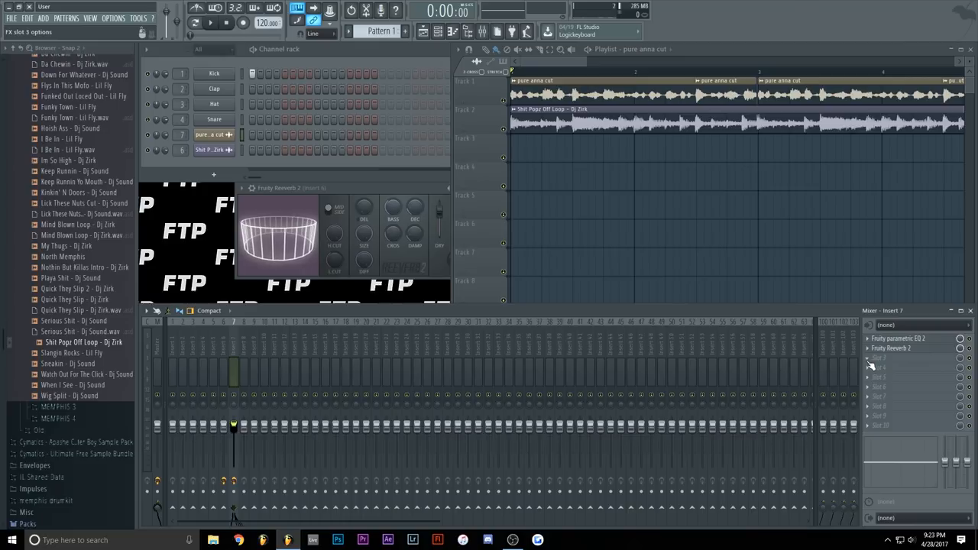
Load Fruity Love Philter into the third effect slot after the EQ and Fruity Reverb 2
left_click(879, 358)
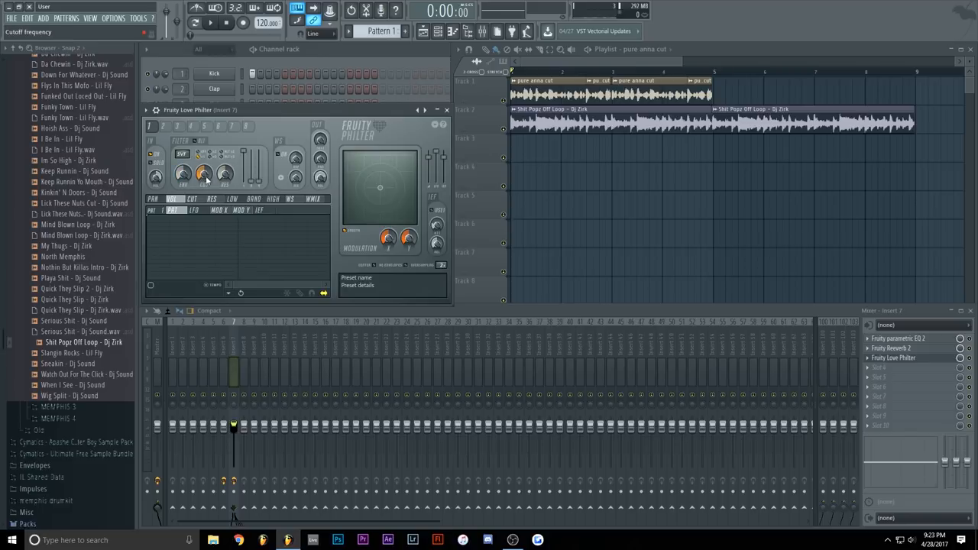
Create an automation clip for Love Philter's Filter 1 cutoff frequency
right_click(203, 174)
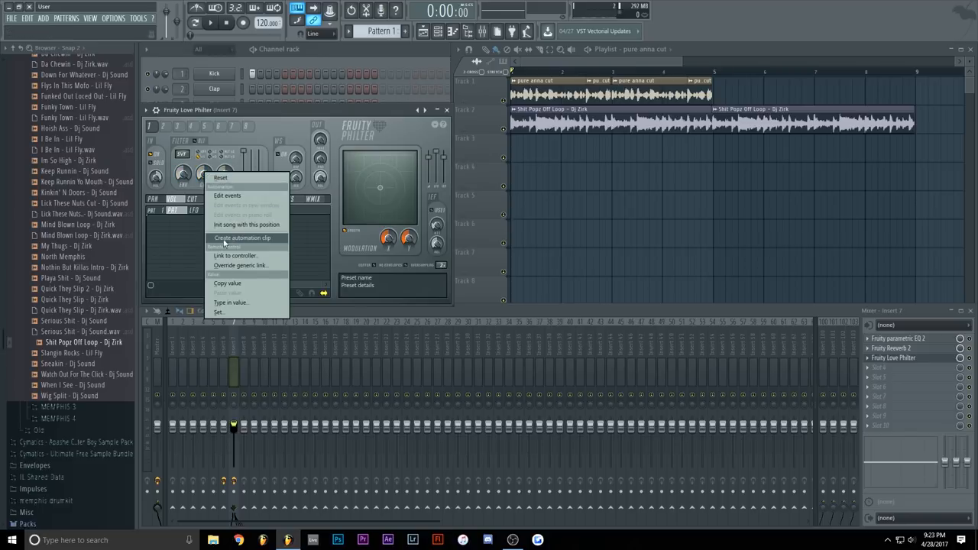
left_click(242, 238)
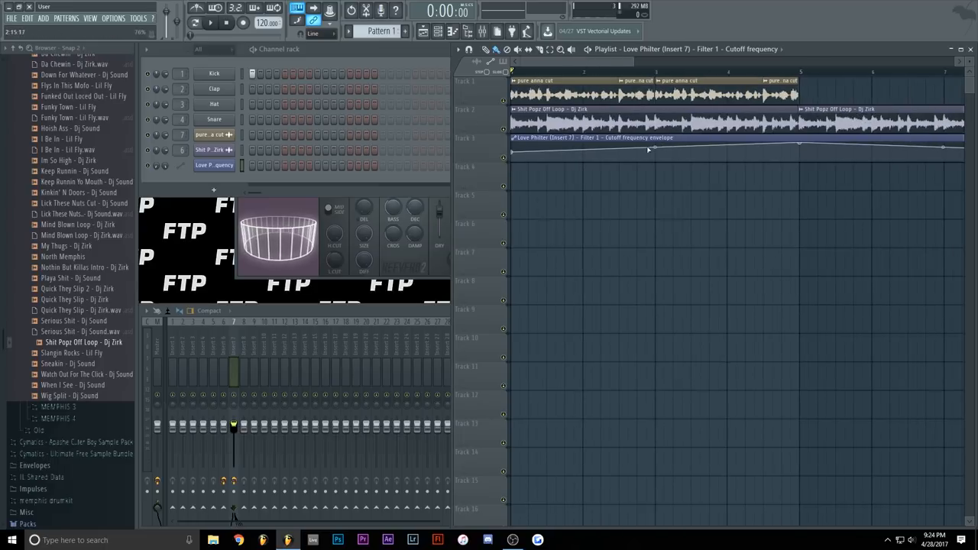
Shape the cutoff automation to start low and sweep upward across the arrangement
left_click_drag(648, 149, 512, 156)
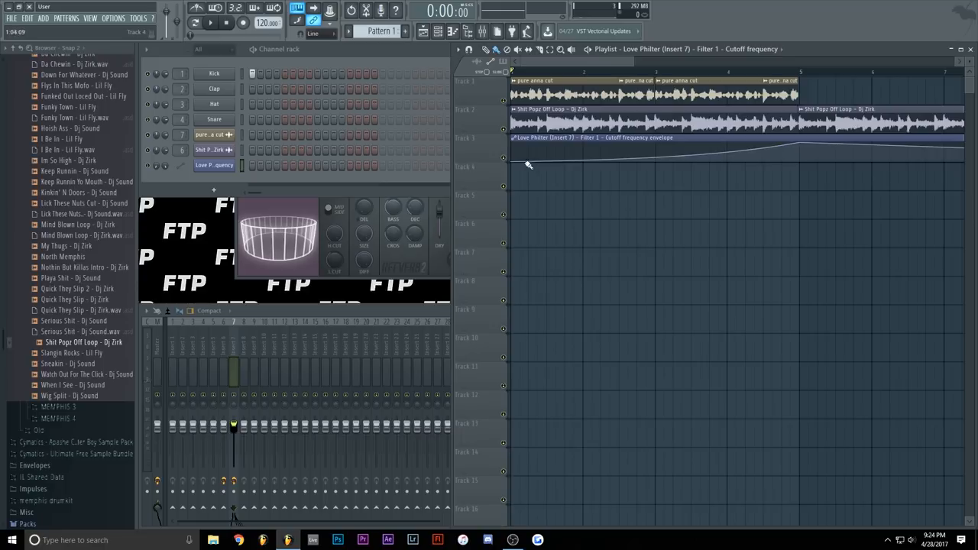
left_click_drag(528, 165, 508, 151)
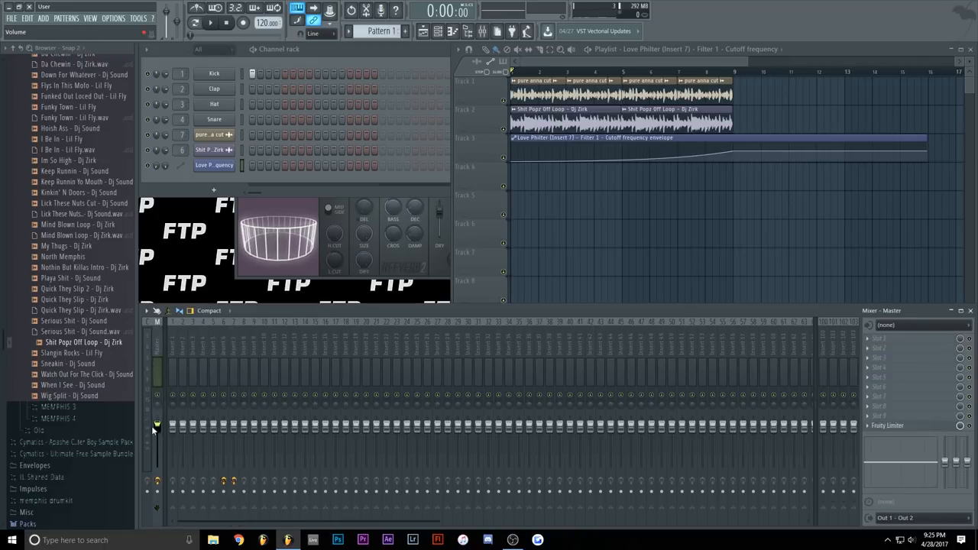
mouse_move(180, 444)
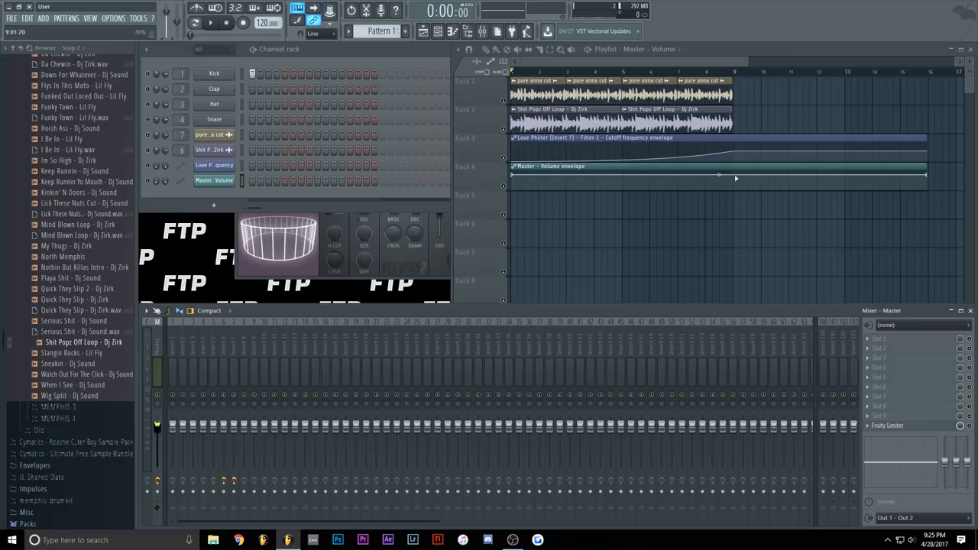
Adjust an envelope point on the master volume automation clip
left_click_drag(719, 176, 734, 151)
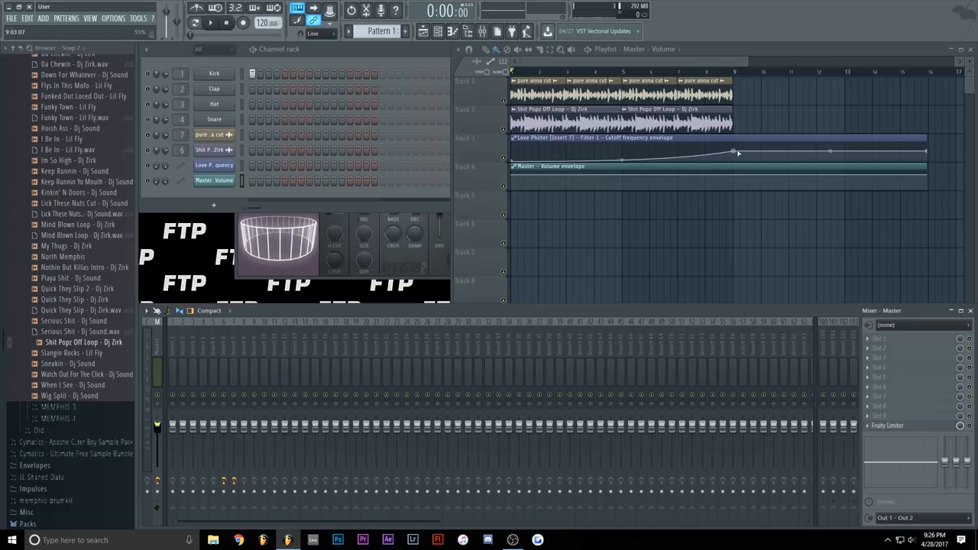